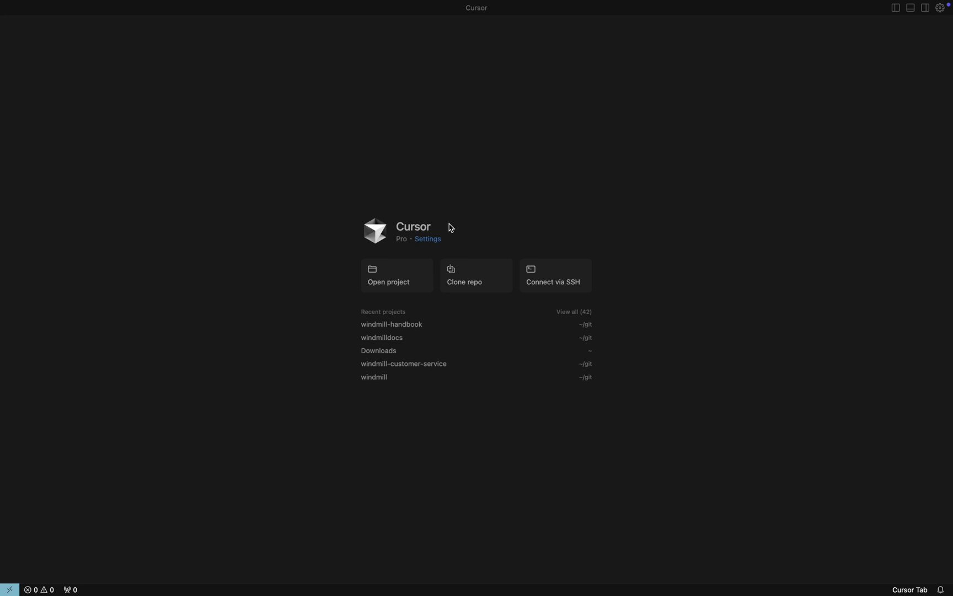
pyautogui.moveTo(454, 231)
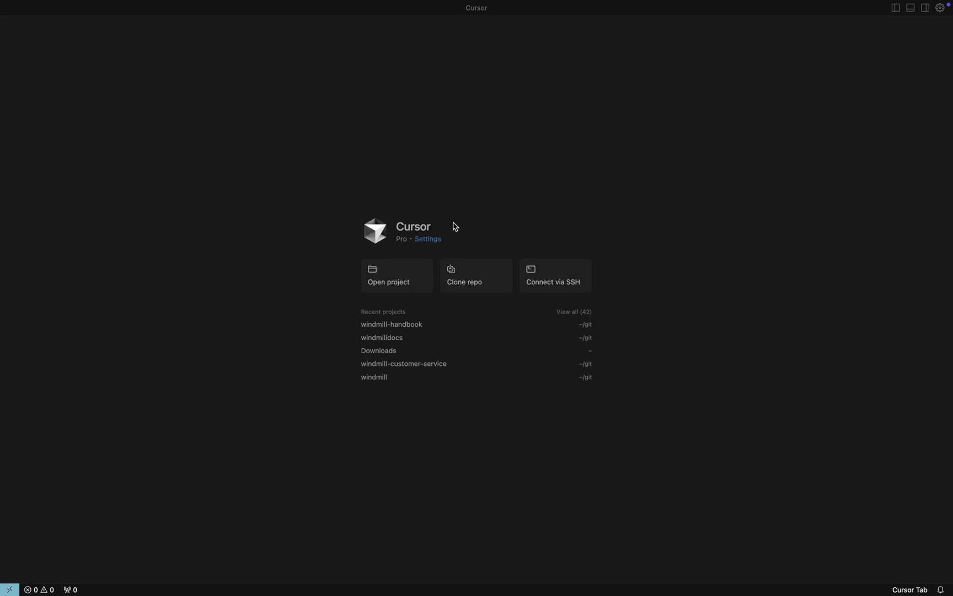
# Reach Cursor's MCP settings and the global mcp.json with the windmill-mcp template entry
pyautogui.click(941, 8)
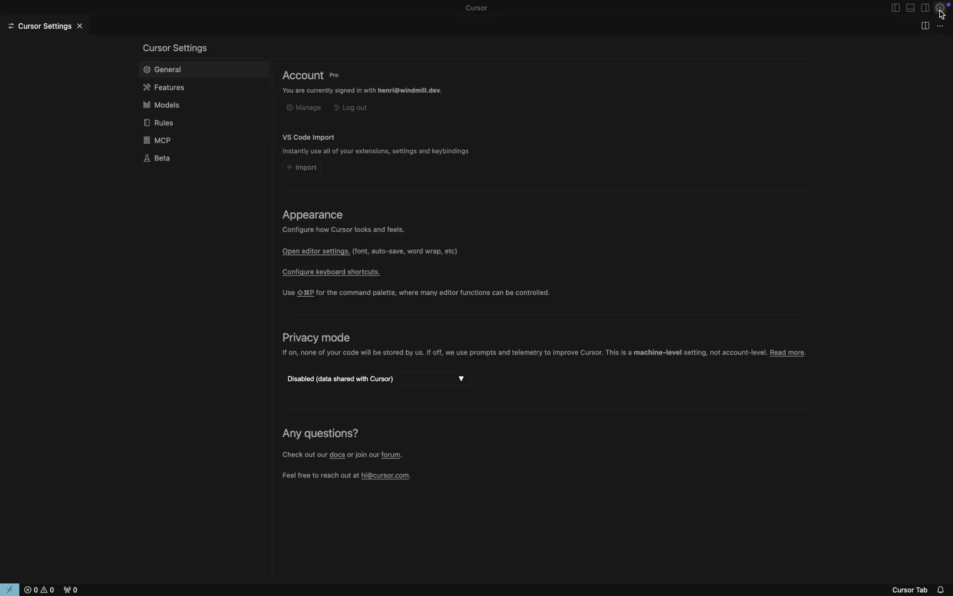
pyautogui.click(162, 140)
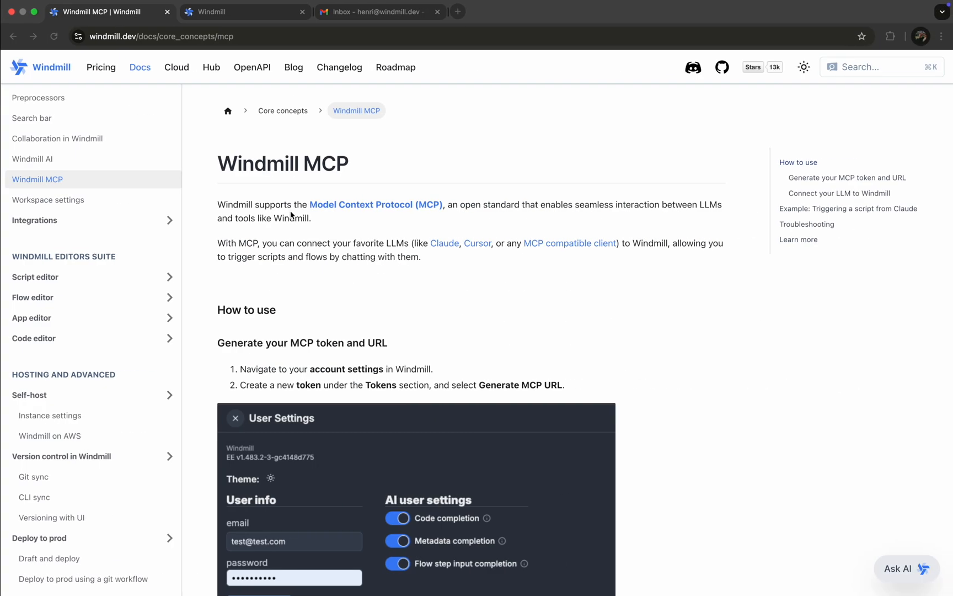
pyautogui.scroll(-3)
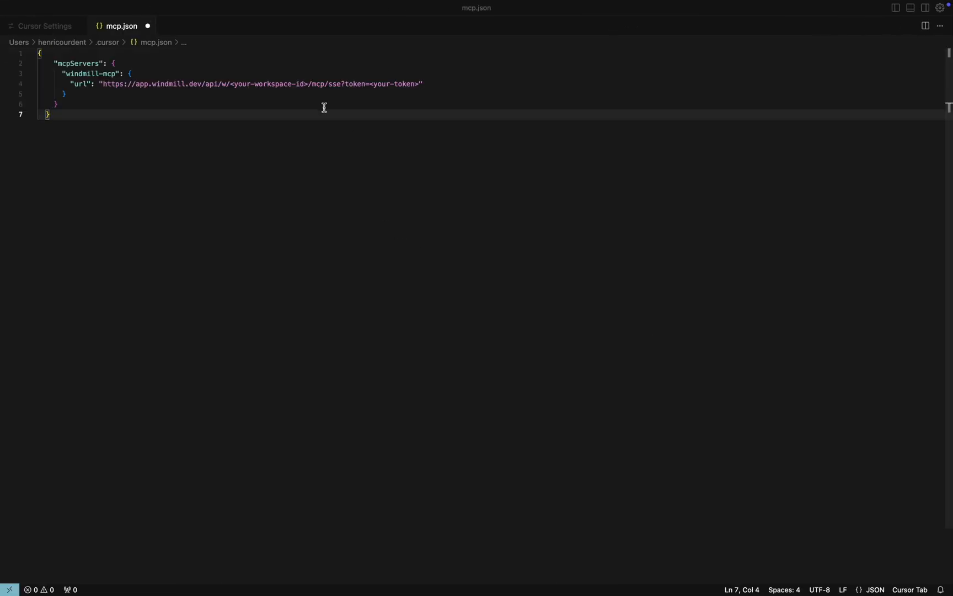
# Generate a Windmill token with MCP URL for the windmill-labs workspace from Account settings
pyautogui.click(210, 11)
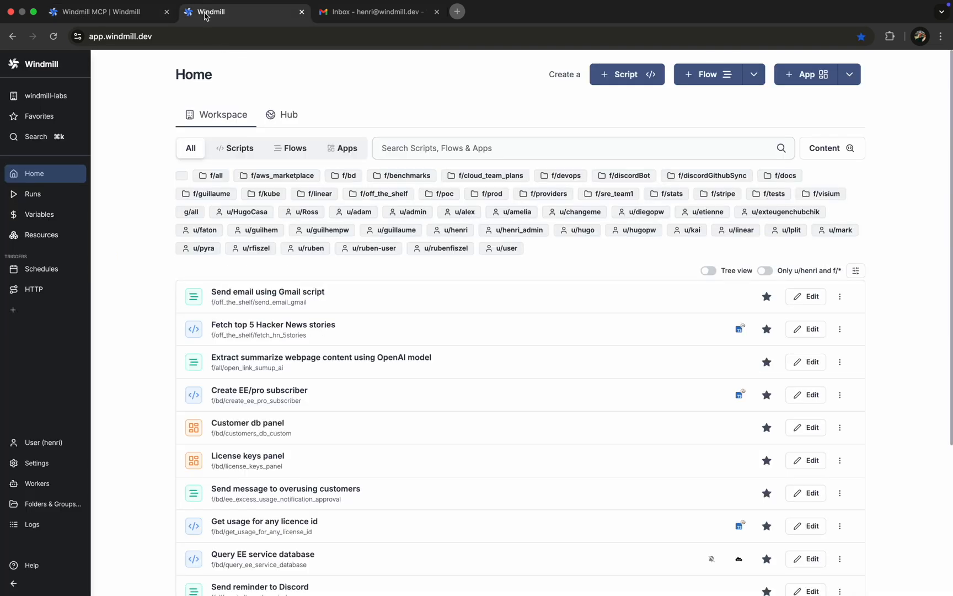
pyautogui.click(38, 442)
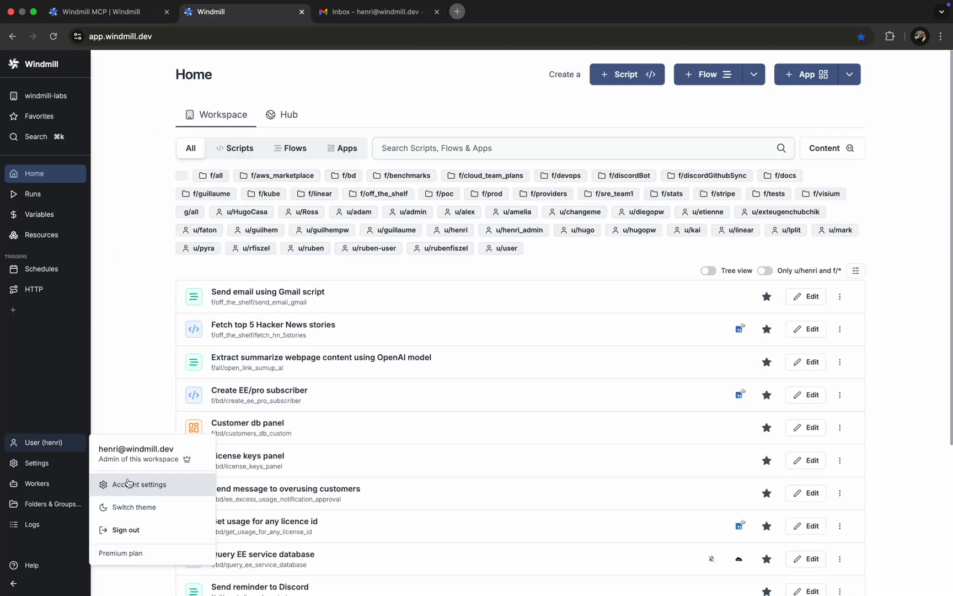
pyautogui.click(139, 484)
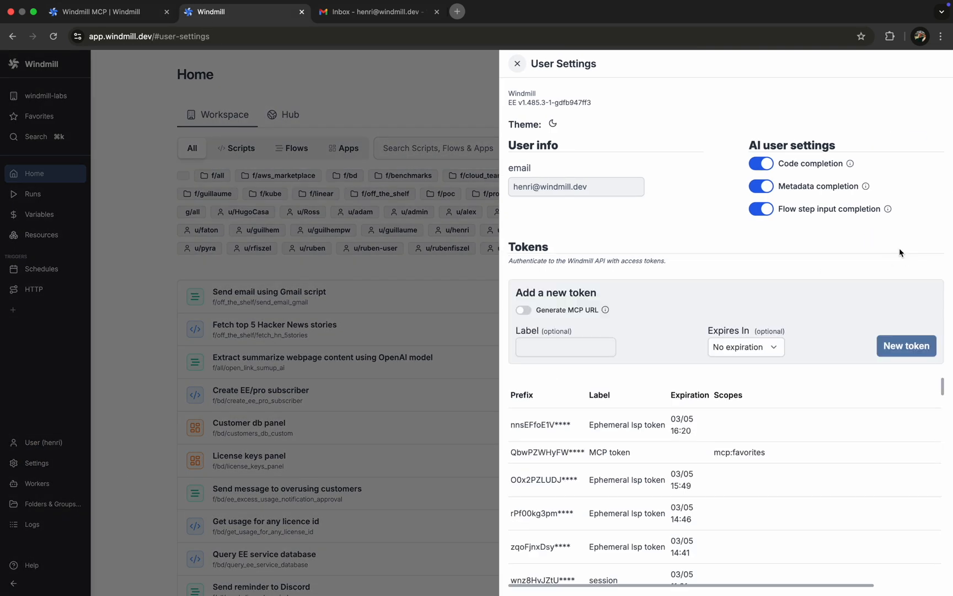
pyautogui.moveTo(606, 311)
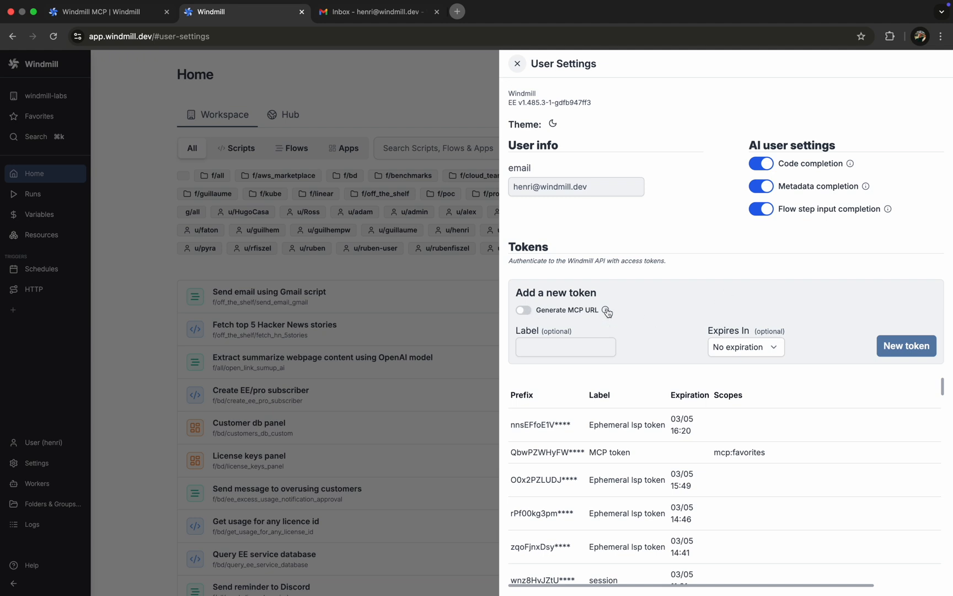
pyautogui.click(521, 308)
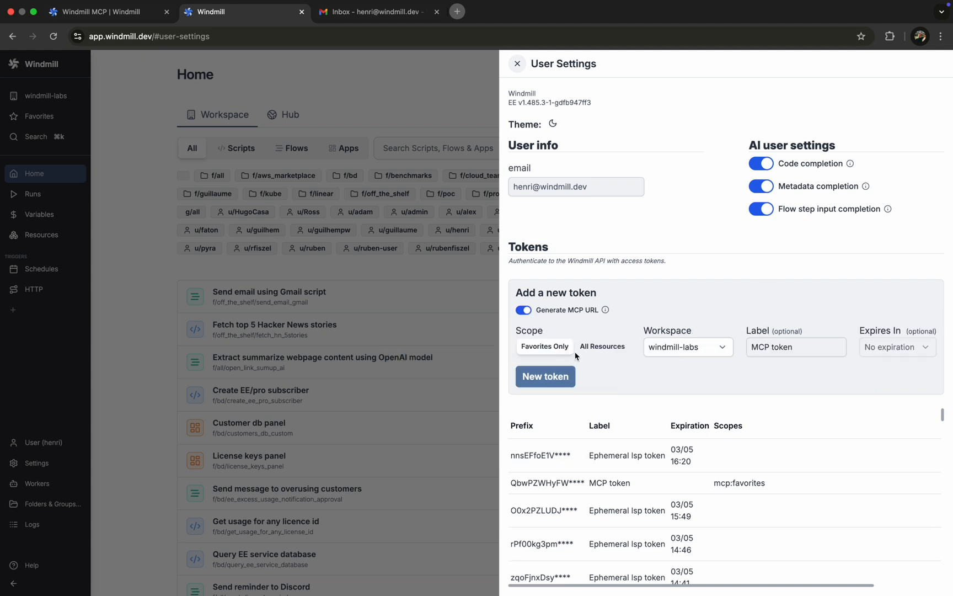
pyautogui.click(544, 376)
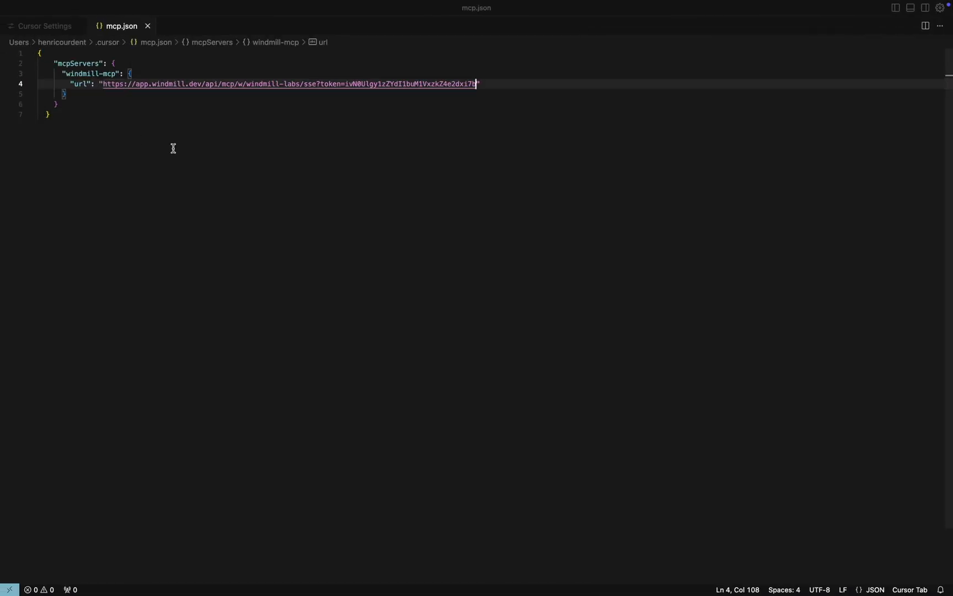
# Save mcp.json with the real windmill-labs MCP URL in the url field
pyautogui.click(41, 26)
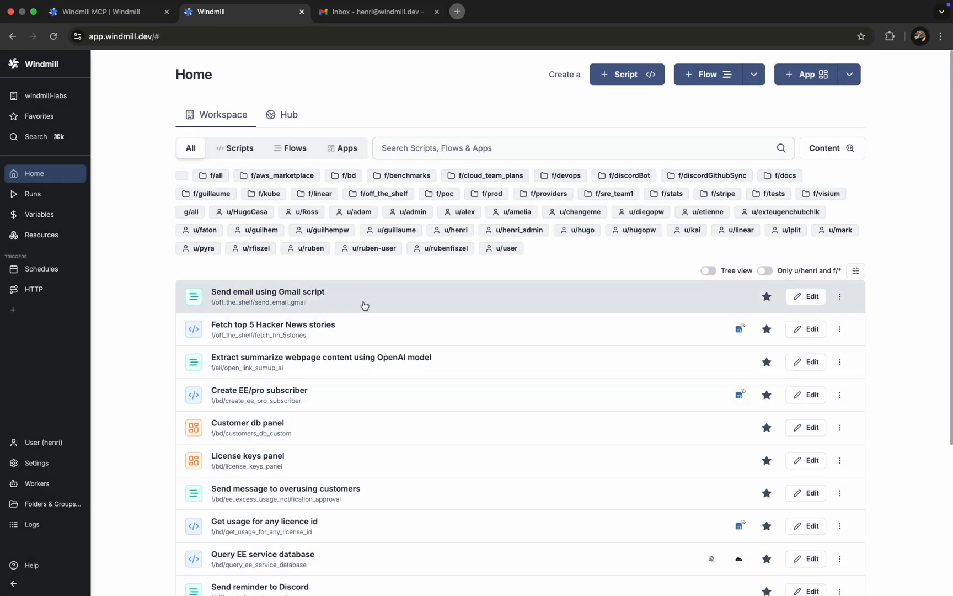
pyautogui.moveTo(142, 295)
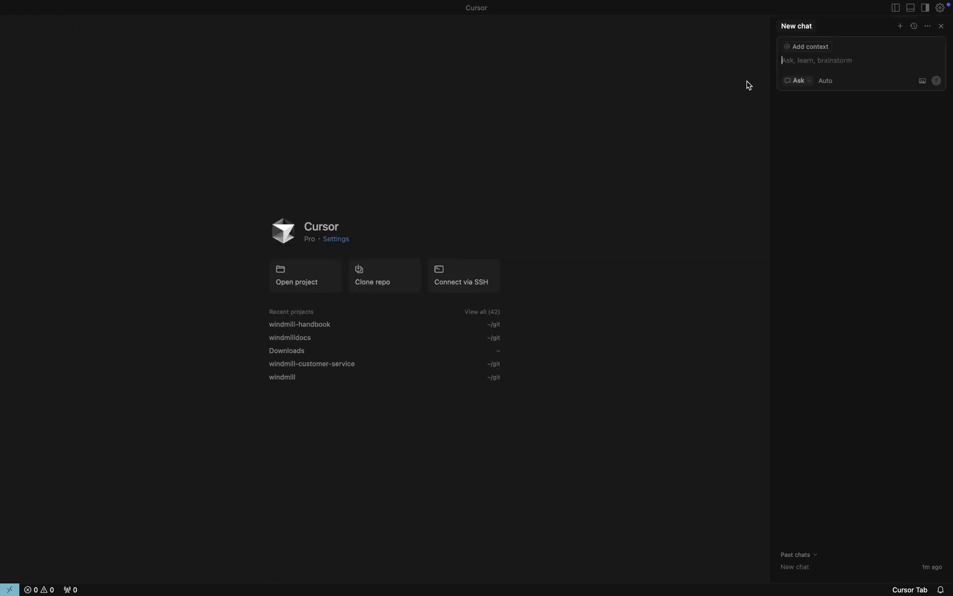
# Ask the agent for the top 5 Hacker News stories and approve the fetch_hn_5stories tool call
pyautogui.click(798, 80)
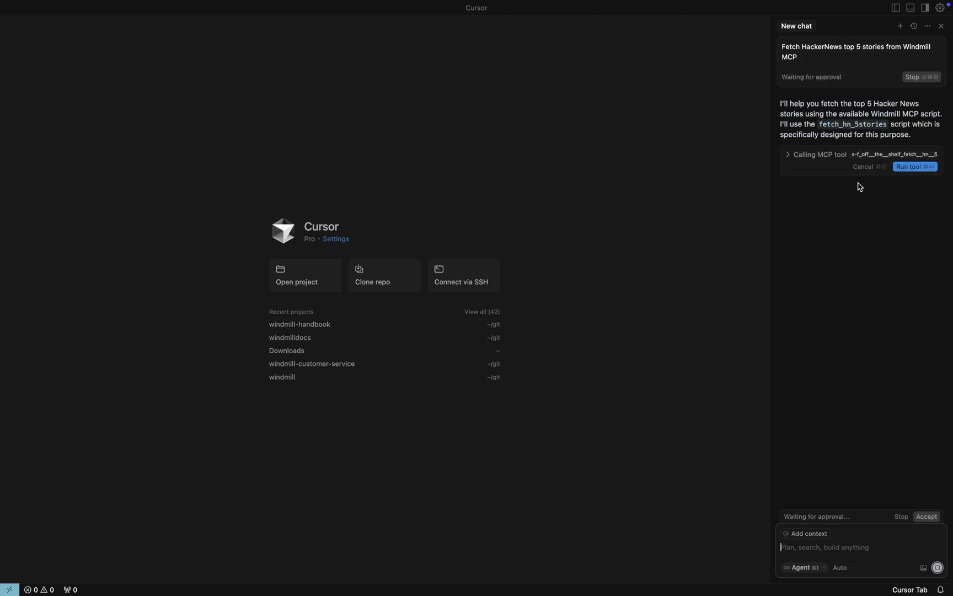
pyautogui.click(787, 154)
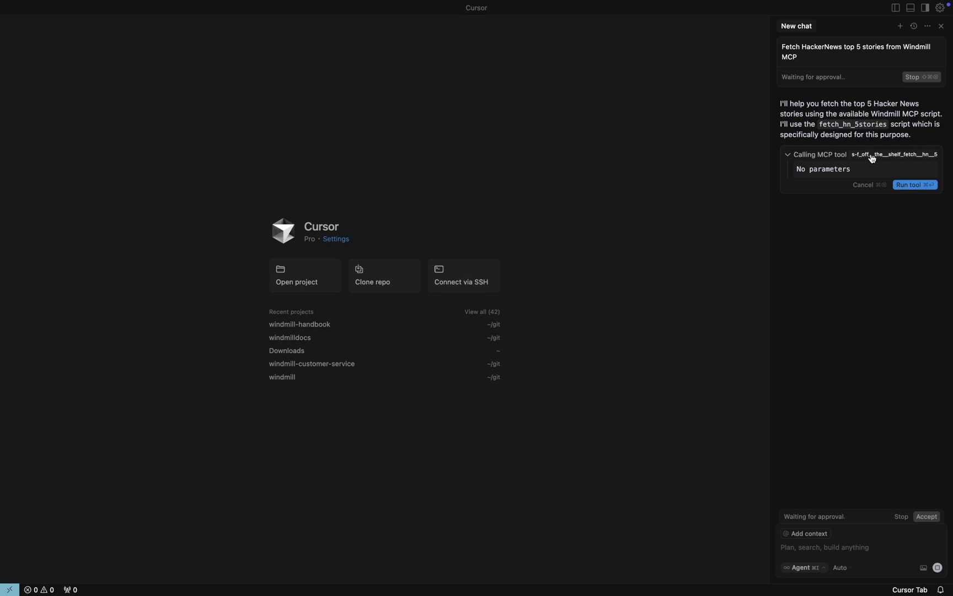
pyautogui.click(914, 186)
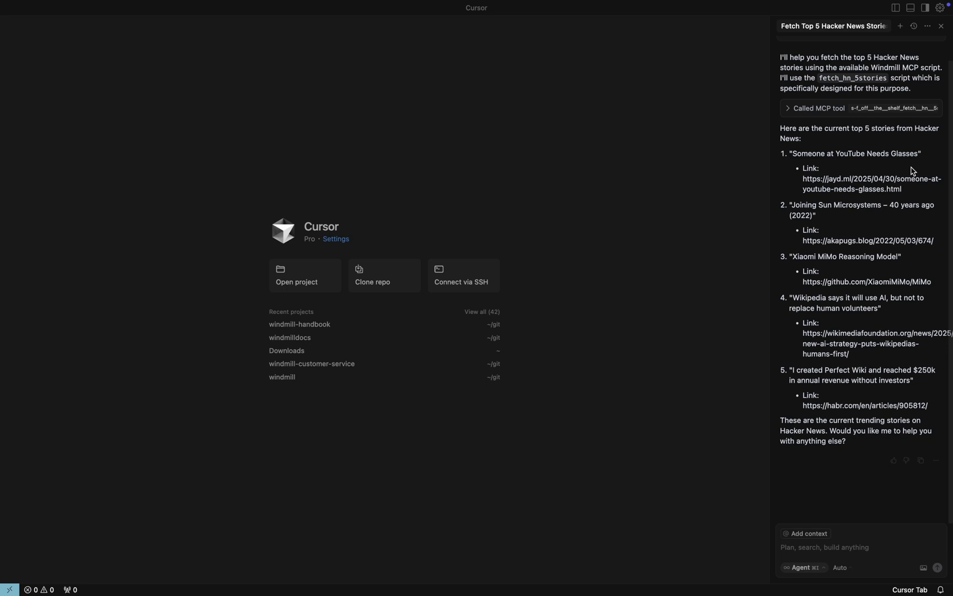
pyautogui.moveTo(842, 542)
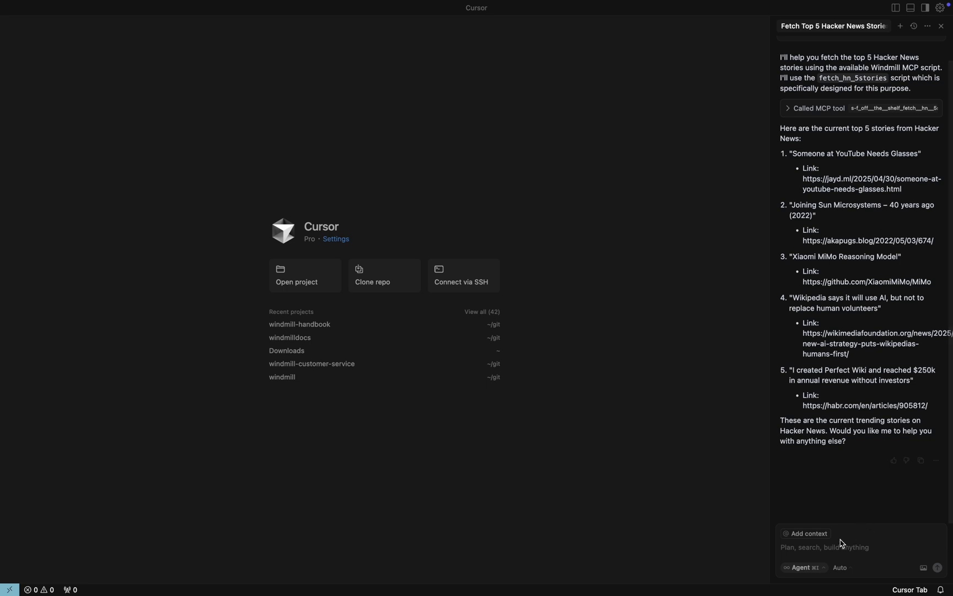
# Ask the agent to summarize the Wikipedia AI strategy article with Windmill and approve the flow run
pyautogui.write('Thanks! Could you use Windmill to sum up the Wikipedia article?')
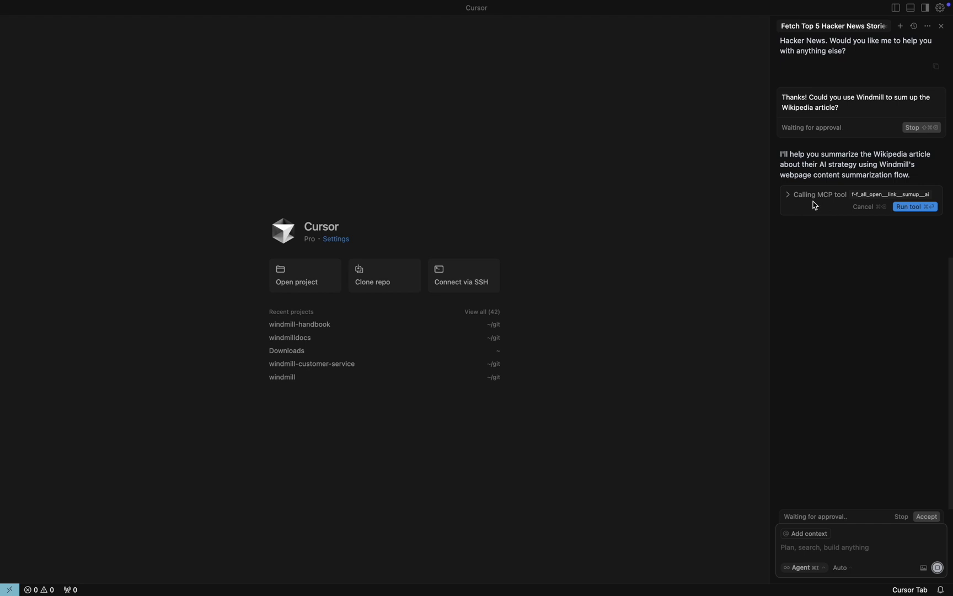
pyautogui.click(787, 195)
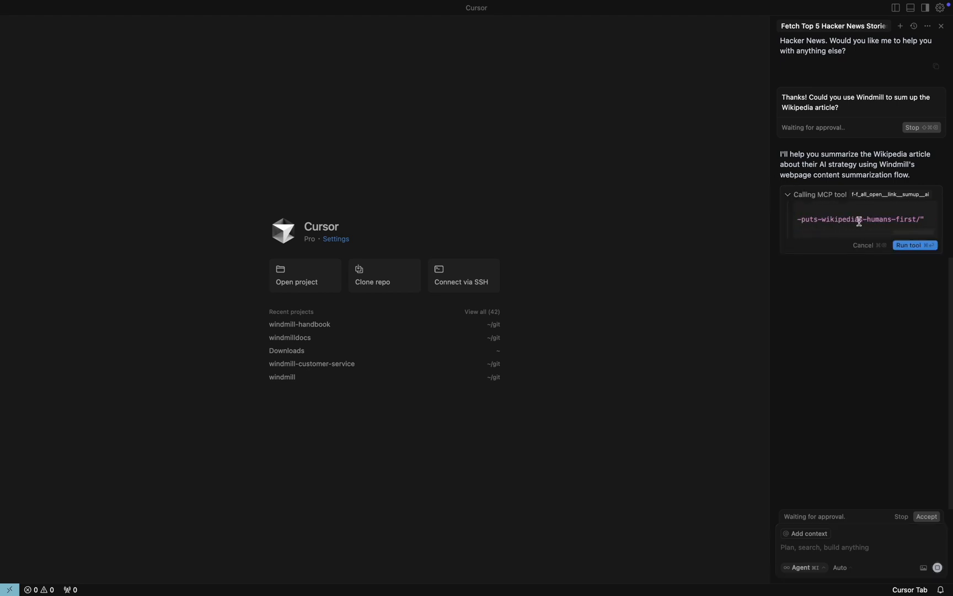
pyautogui.click(915, 245)
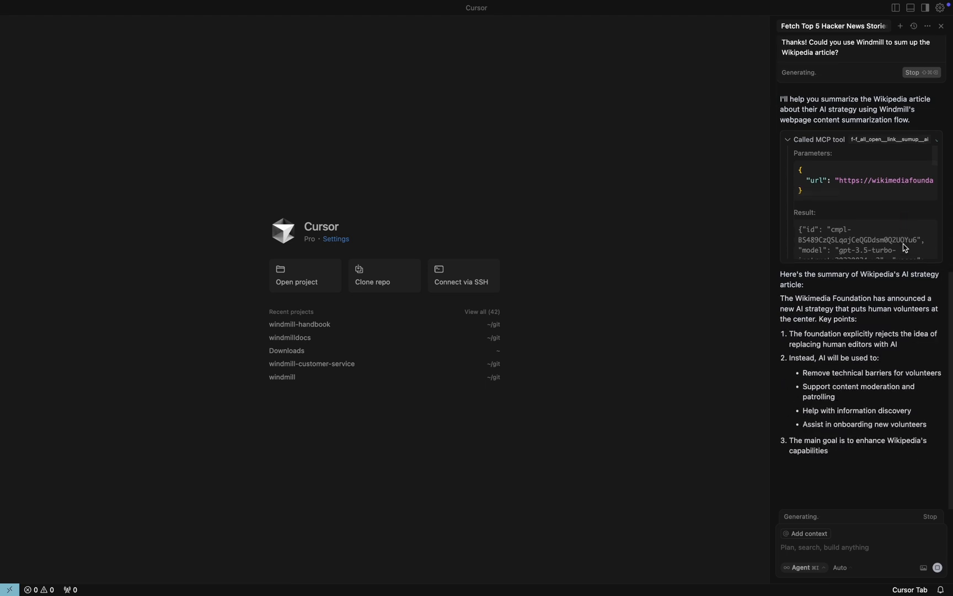
pyautogui.scroll(-3)
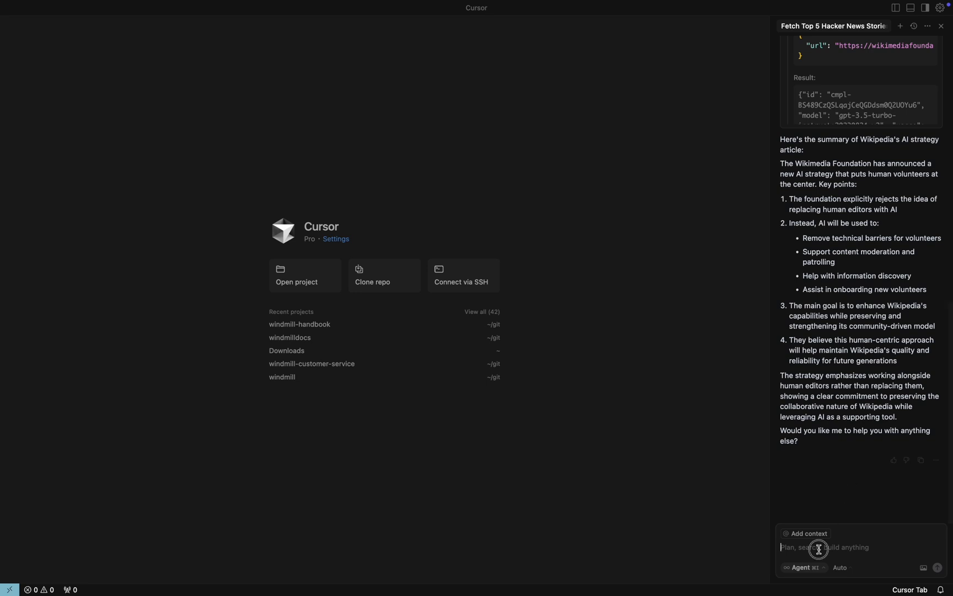
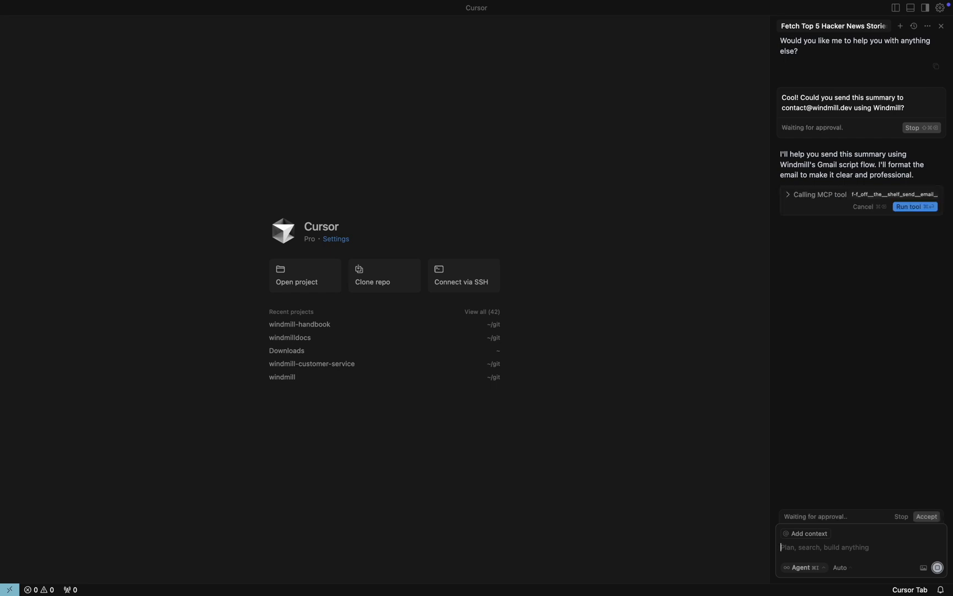
pyautogui.click(787, 194)
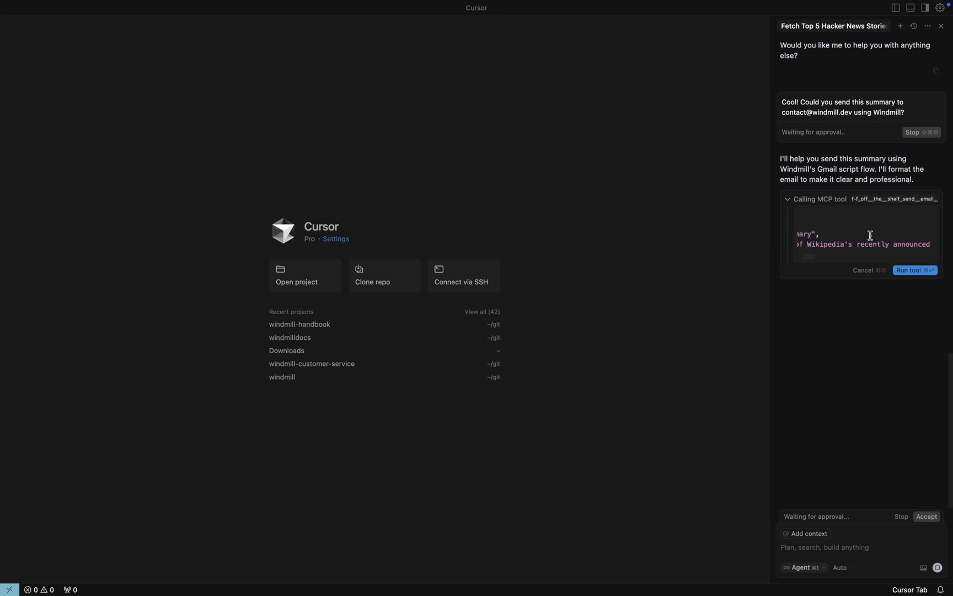
pyautogui.click(914, 270)
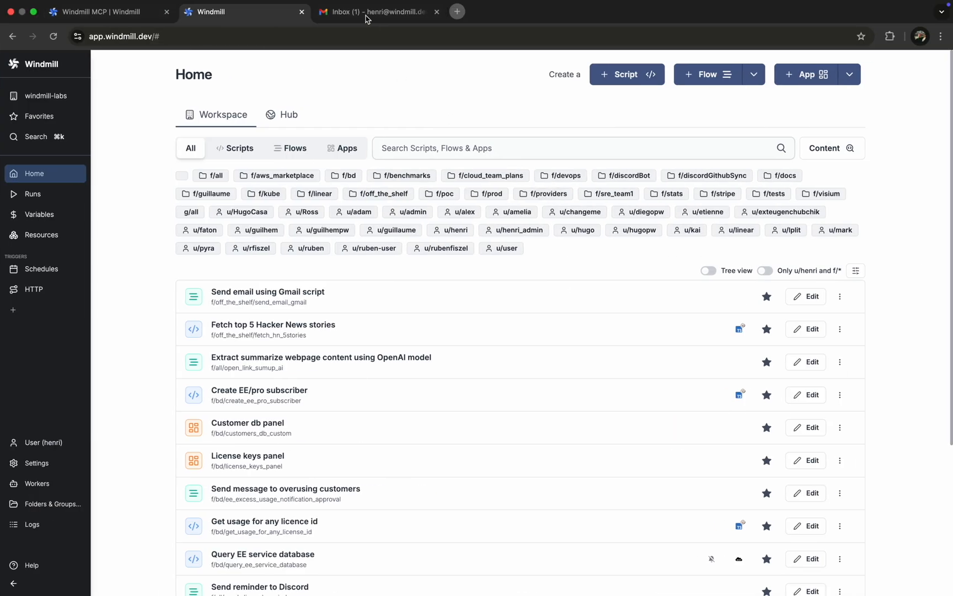
# Check Gmail's Sent folder for the Wikipedia AI Strategy Summary email
pyautogui.click(378, 11)
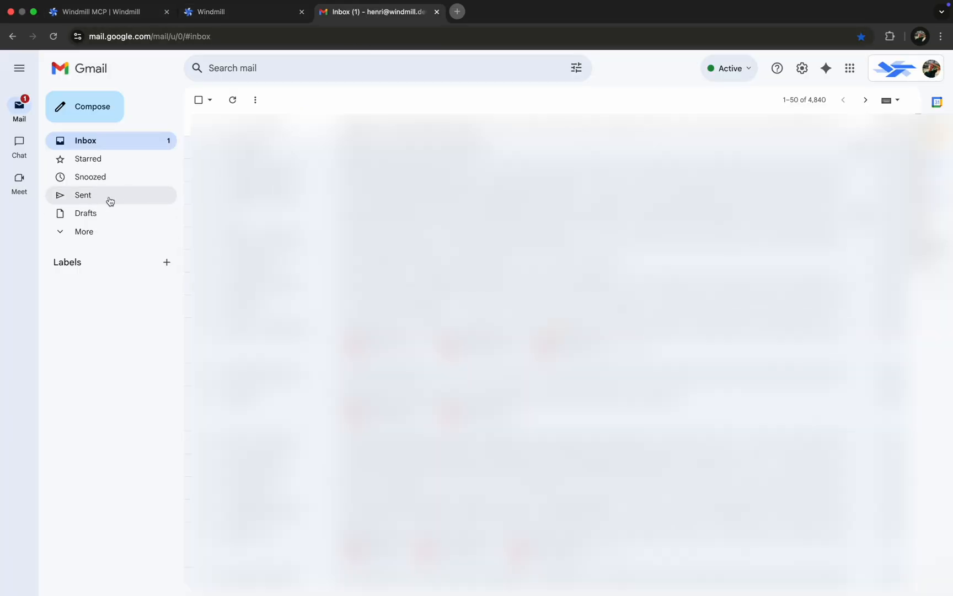
pyautogui.click(83, 194)
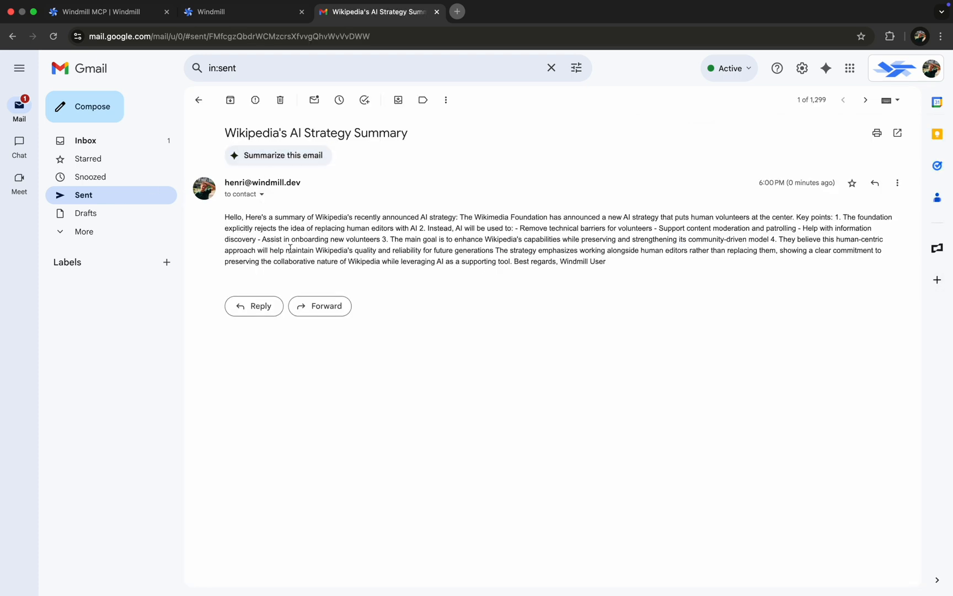
pyautogui.moveTo(507, 190)
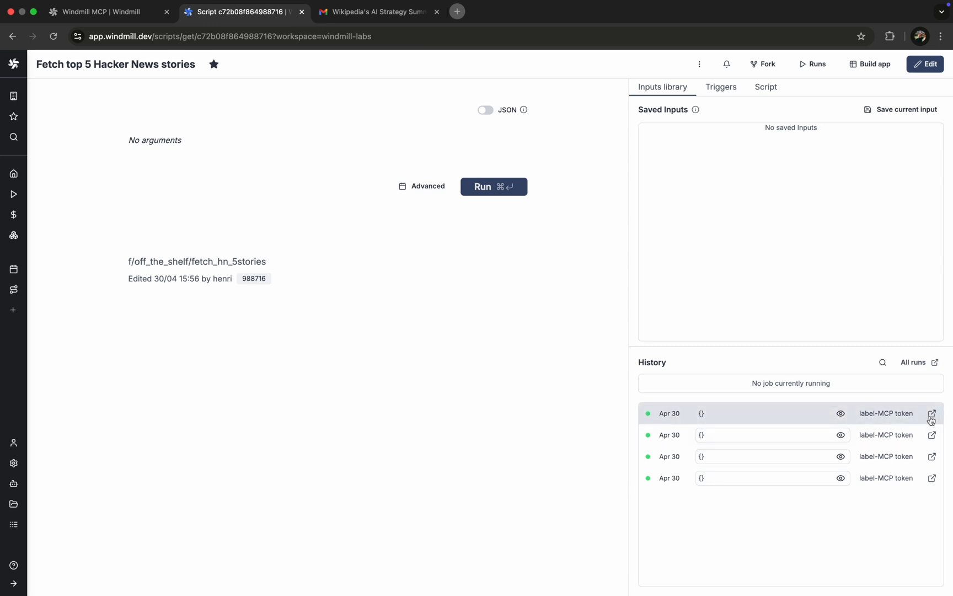
# Review the Hacker News script's latest successful run in Windmill and return Home
pyautogui.click(932, 413)
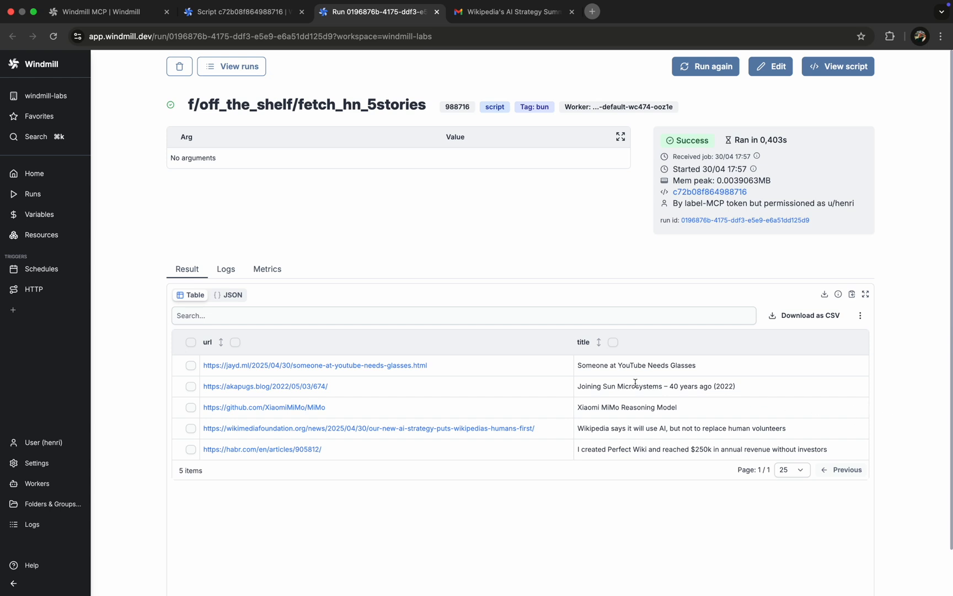
pyautogui.click(240, 11)
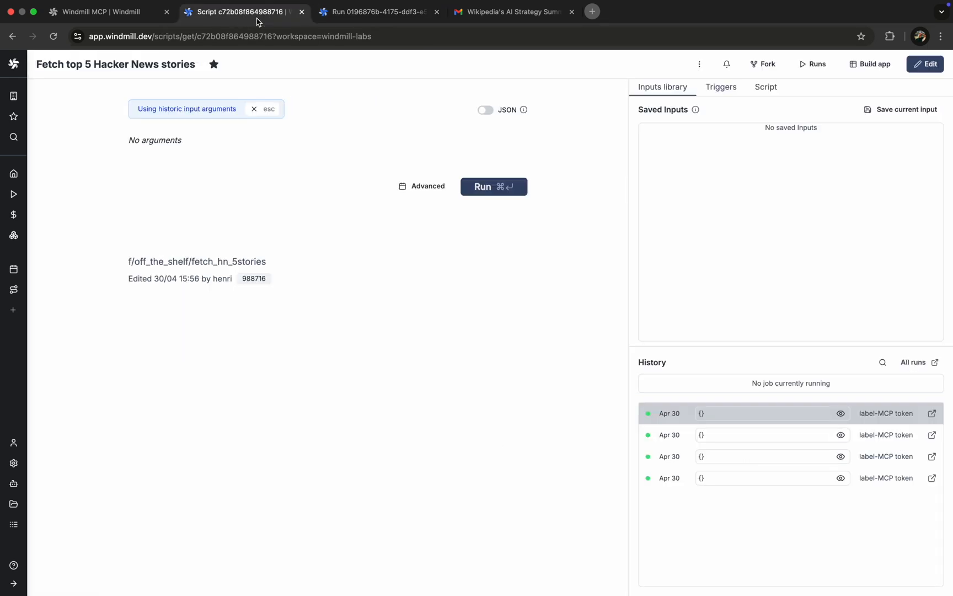
pyautogui.click(13, 173)
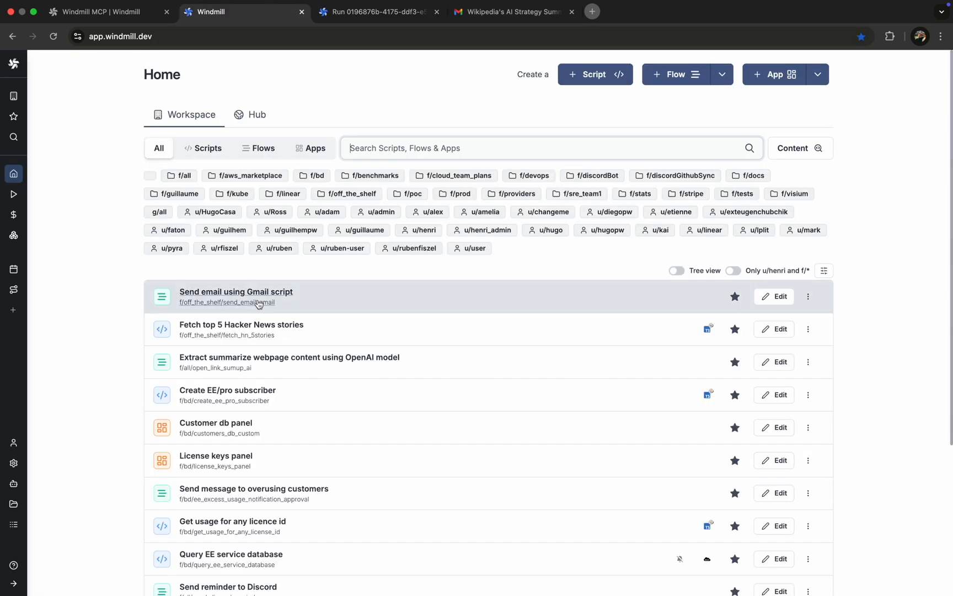
pyautogui.moveTo(269, 369)
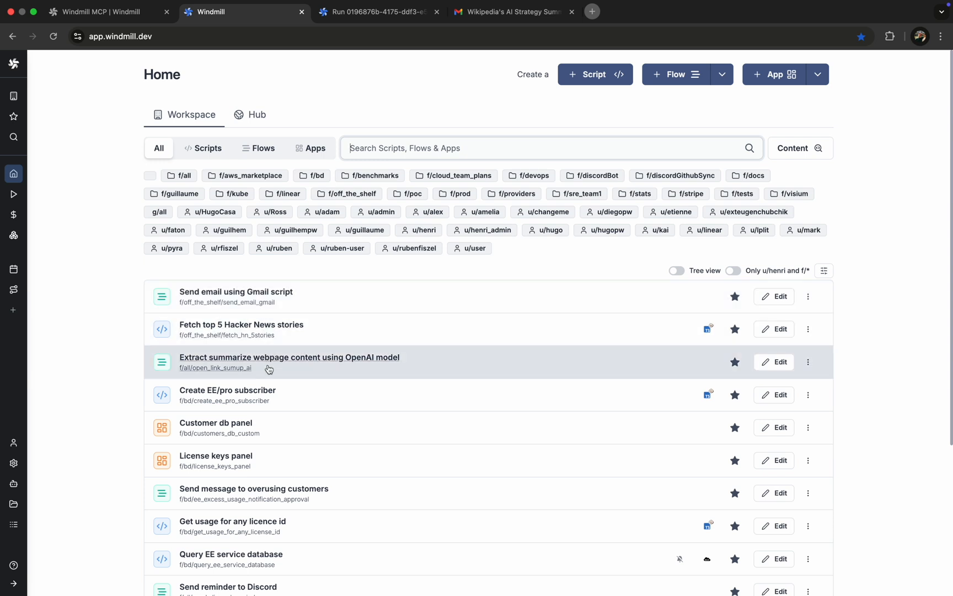
# Inspect the summarize webpage flow's run on the Wikipedia article URL, confirming both steps succeeded
pyautogui.click(289, 356)
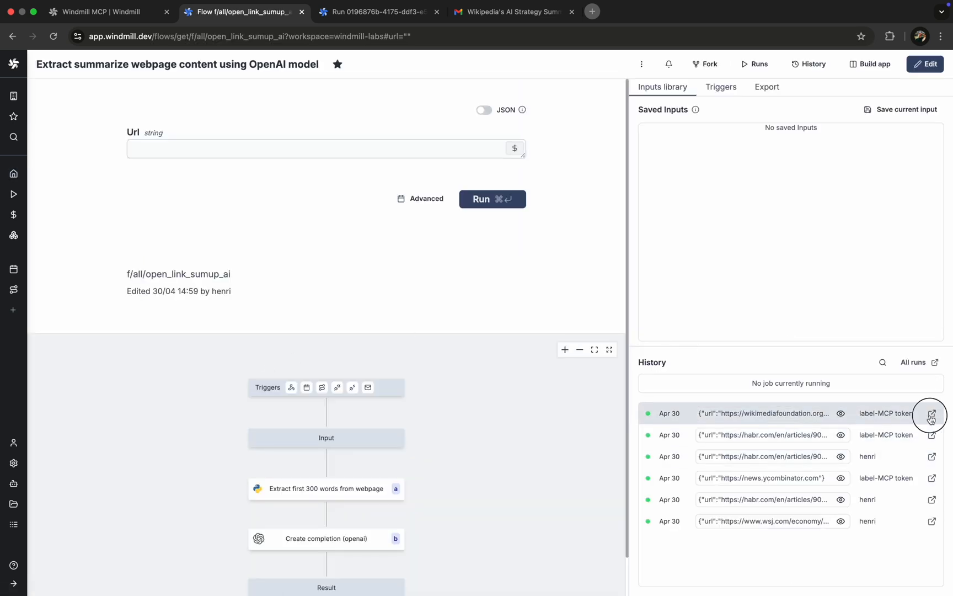
pyautogui.click(931, 416)
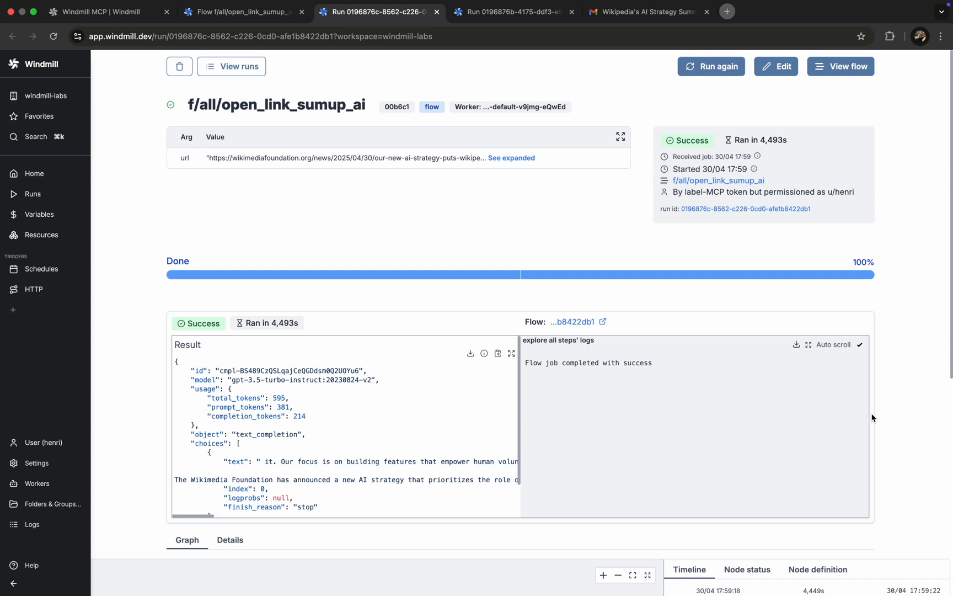
pyautogui.scroll(-3)
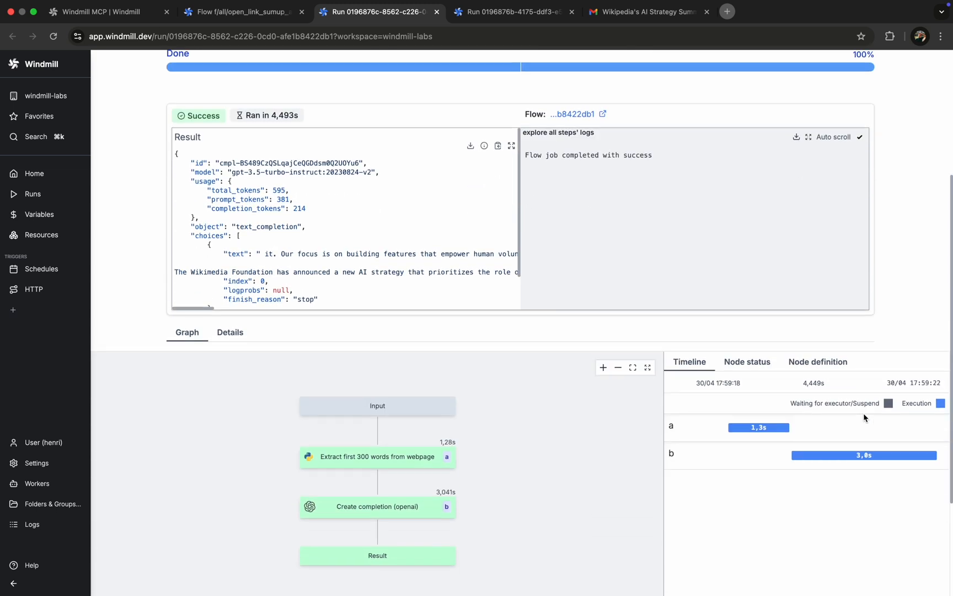
pyautogui.scroll(3)
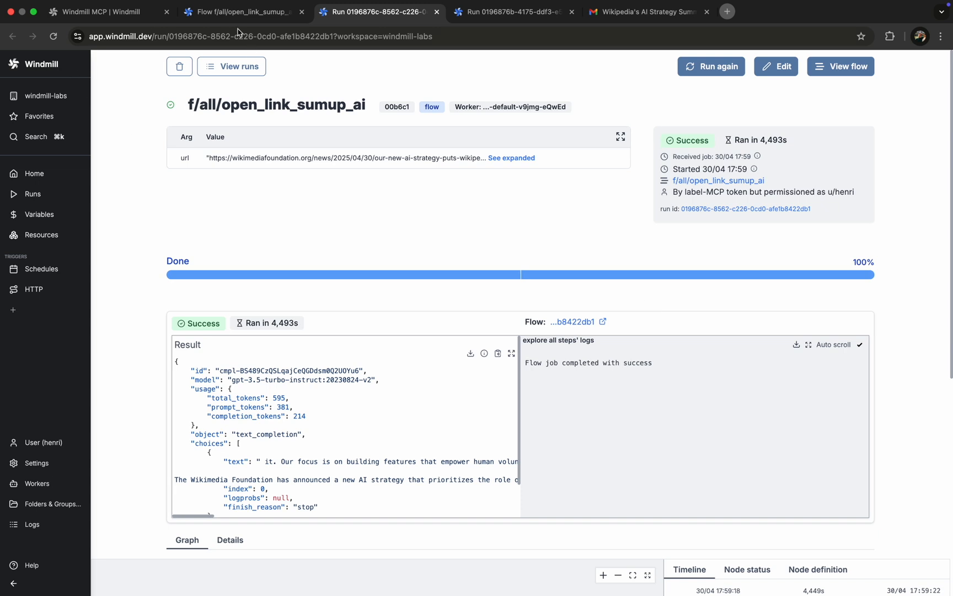
pyautogui.click(242, 11)
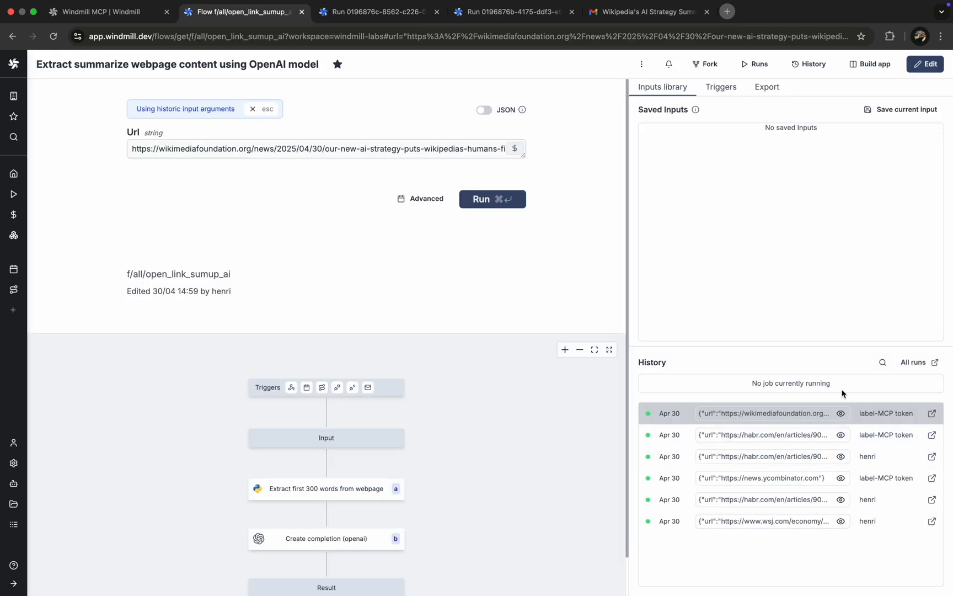
pyautogui.moveTo(761, 330)
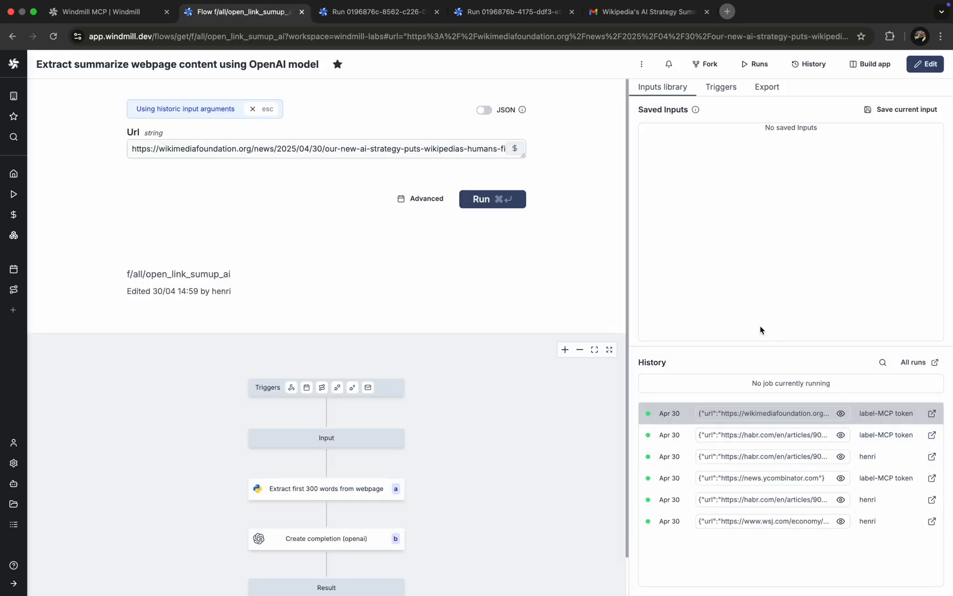